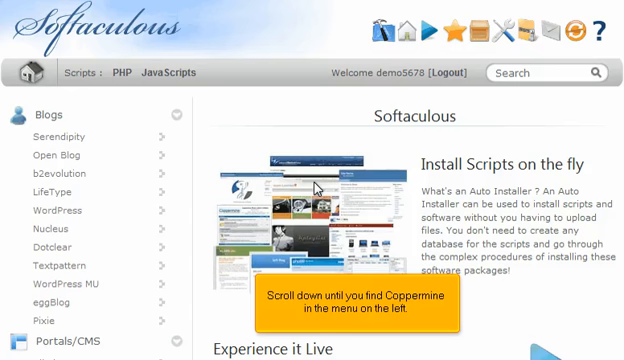
Bring the Coppermine Photo Gallery script into view in the Softaculous script list.
scroll(down, 3)
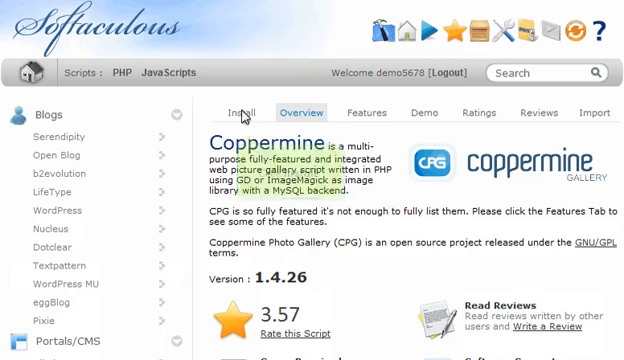
Show the Coppermine Software Setup form with directory and database name cpg.
click(244, 112)
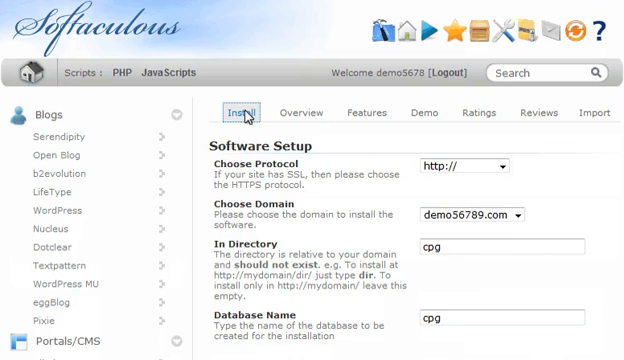
scroll(down, 3)
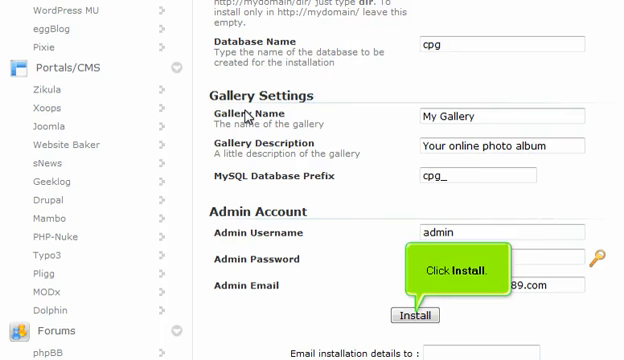
mouse_move(296, 182)
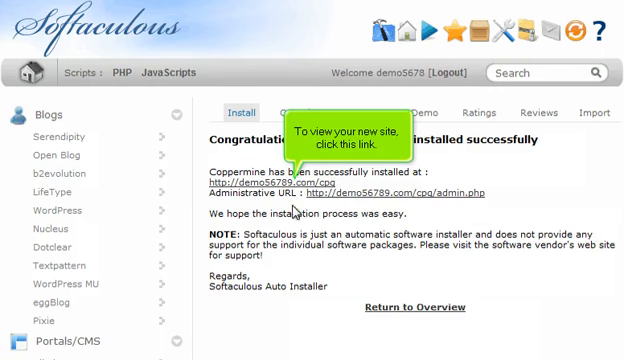
Visit the newly installed My Gallery site from the install success message.
click(264, 182)
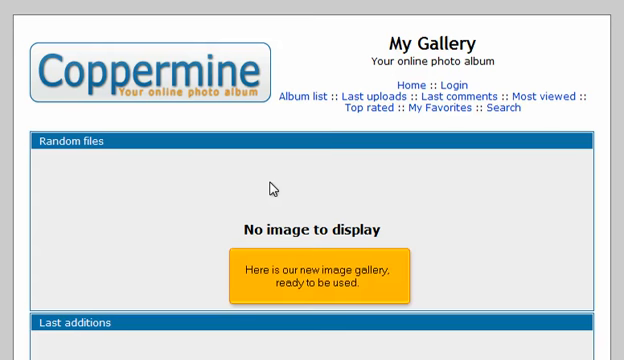